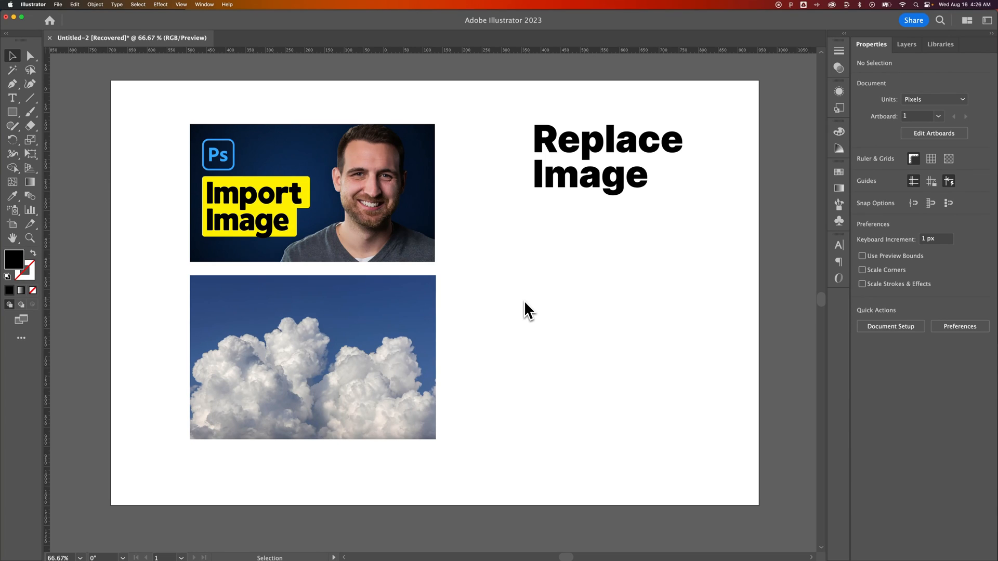
pyautogui.moveTo(520, 304)
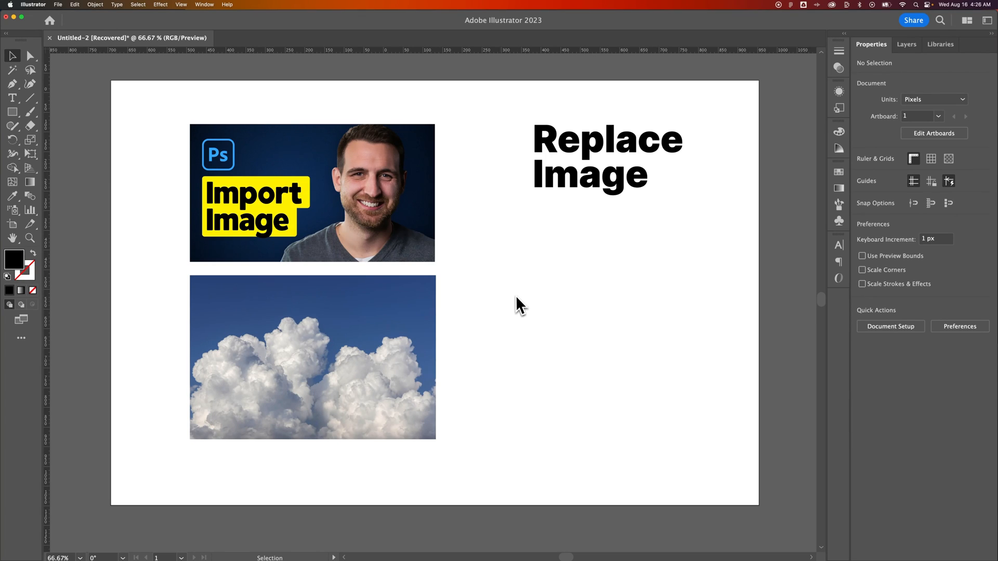
pyautogui.moveTo(495, 288)
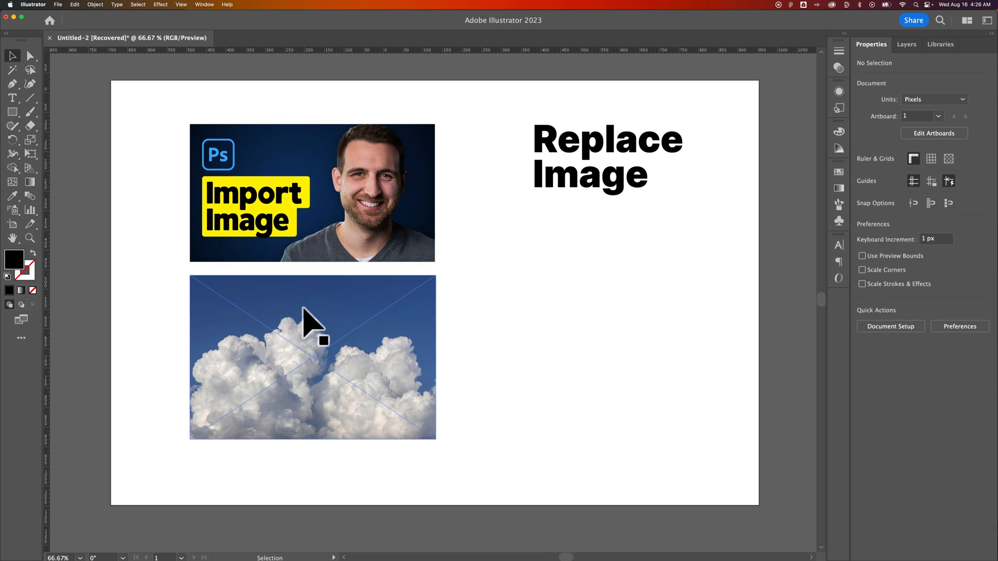
pyautogui.moveTo(323, 324)
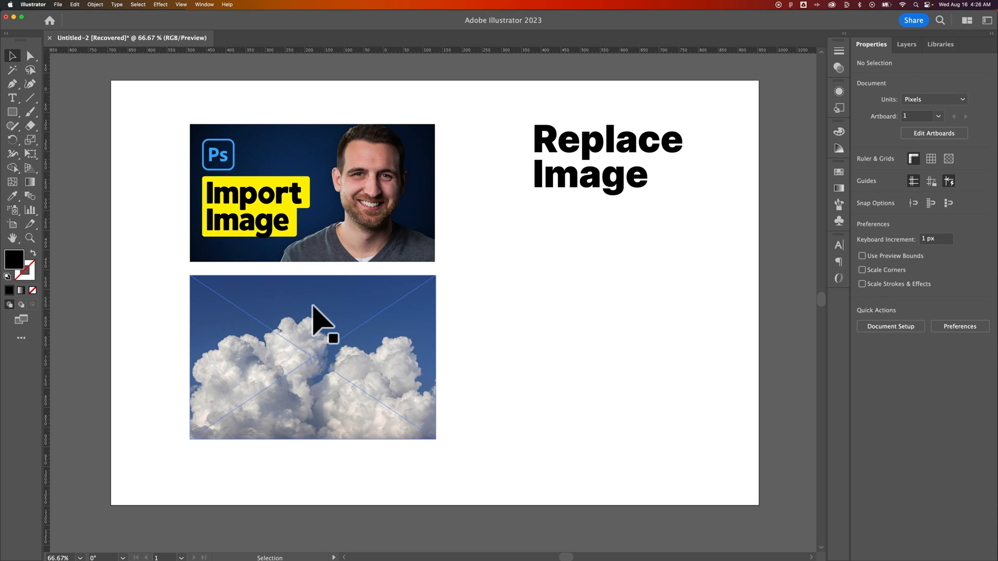
# Select the Import Image thumbnail at the top left of the artboard.
pyautogui.click(312, 357)
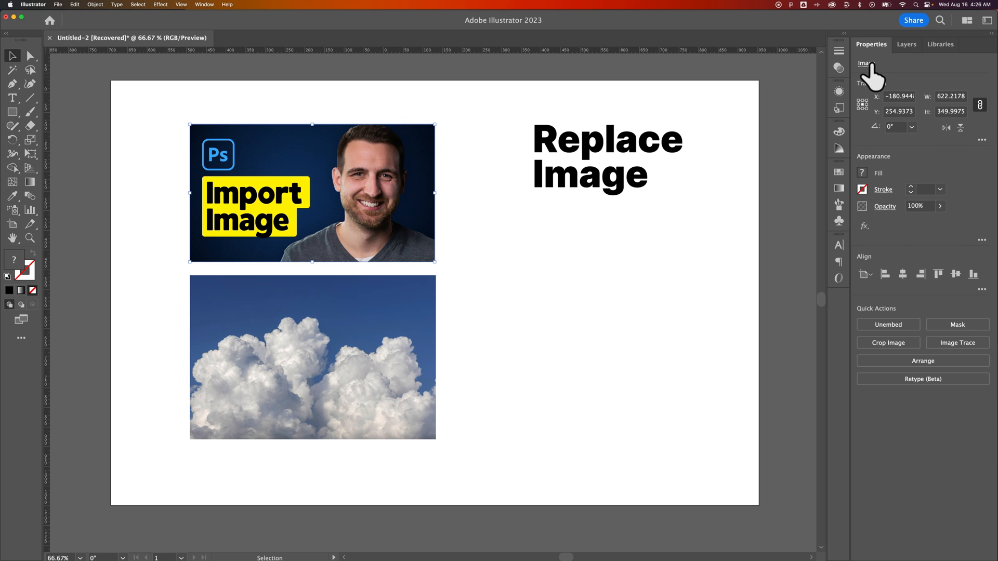
# Show the Links list of images placed in the document from the Properties panel.
pyautogui.click(866, 64)
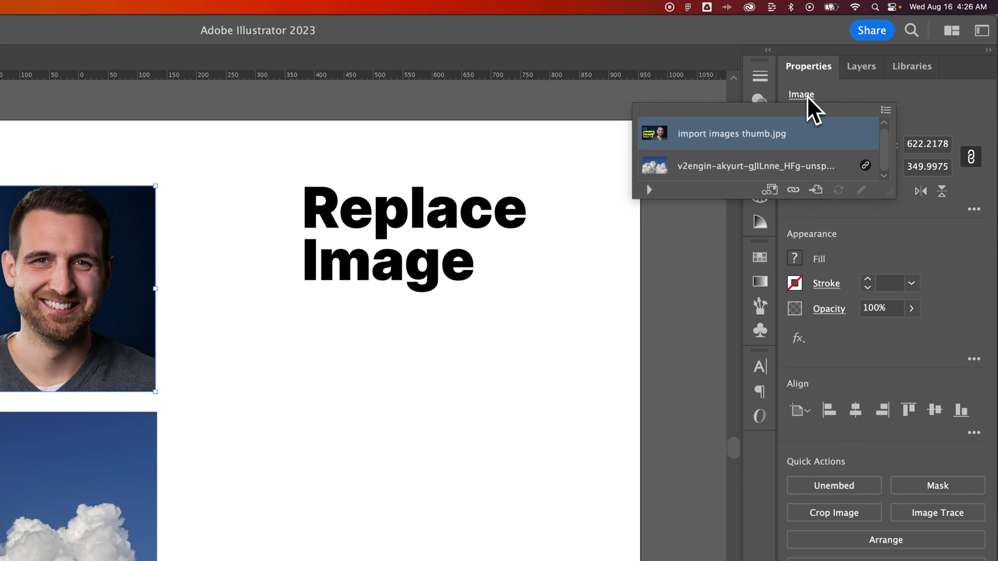
pyautogui.moveTo(809, 153)
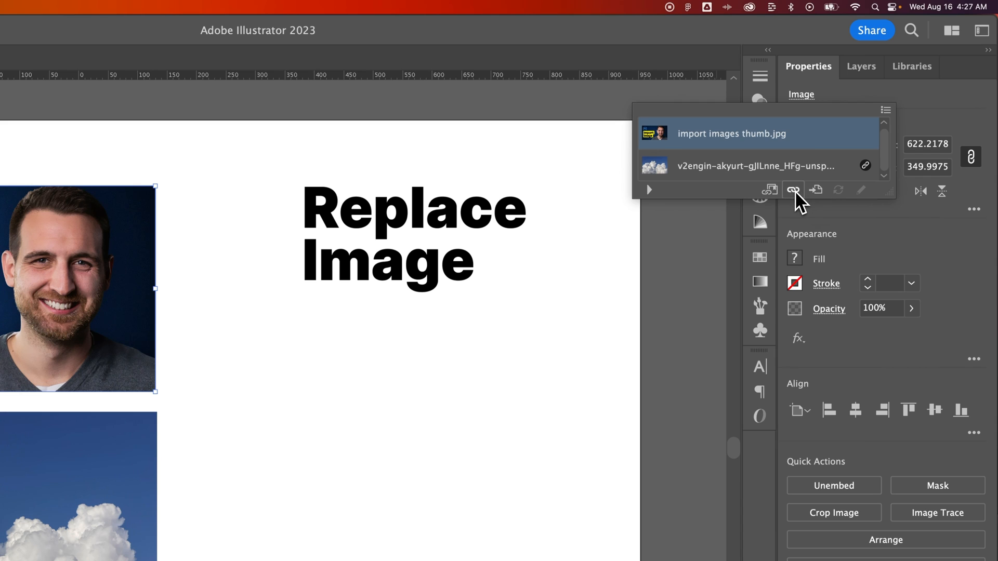
# Relink the thumbnail to 'convert heic to jpg ps thumb.jpg' from the 75 - convert heic to jpg folder.
pyautogui.click(793, 190)
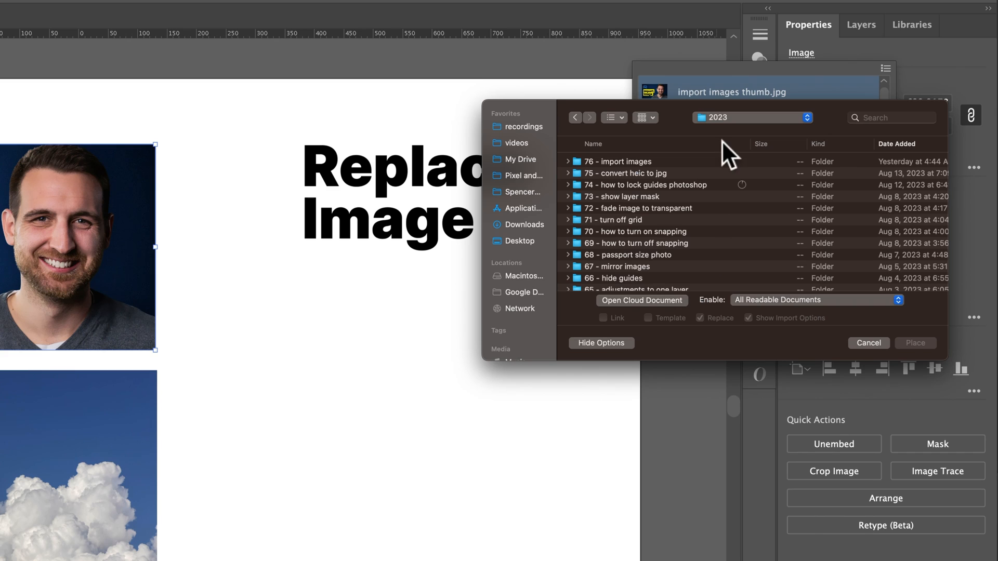
pyautogui.click(630, 174)
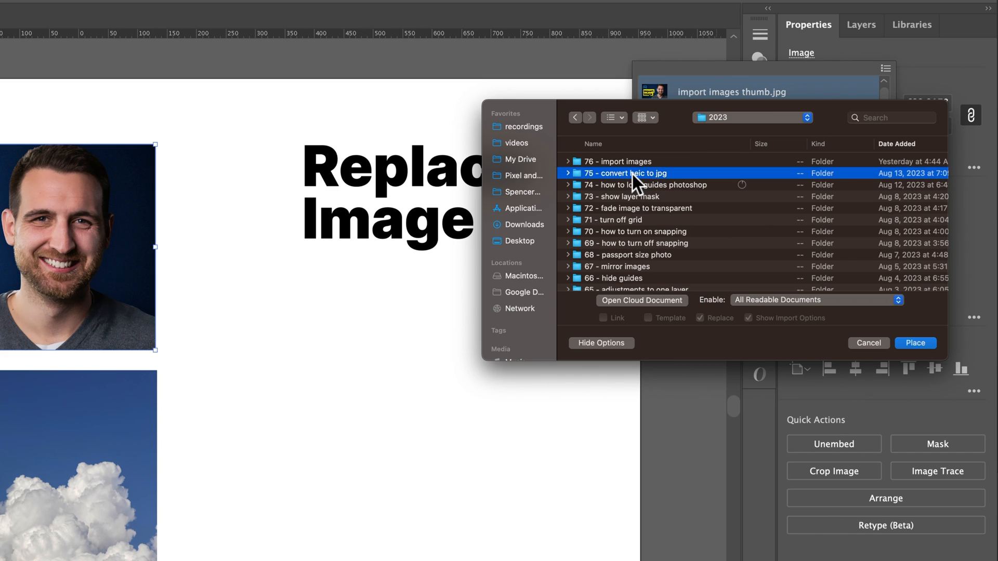
pyautogui.doubleClick(630, 174)
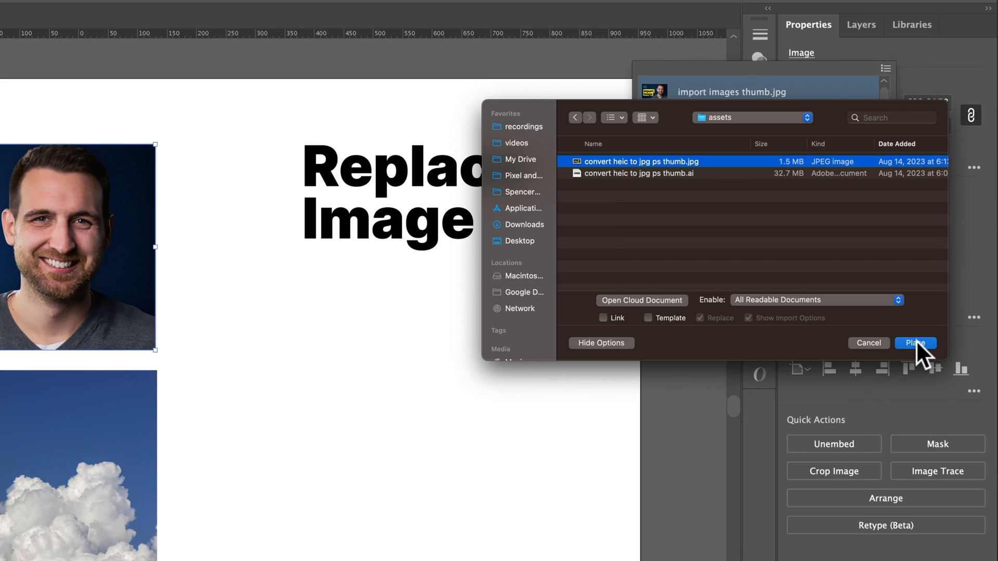
pyautogui.click(915, 342)
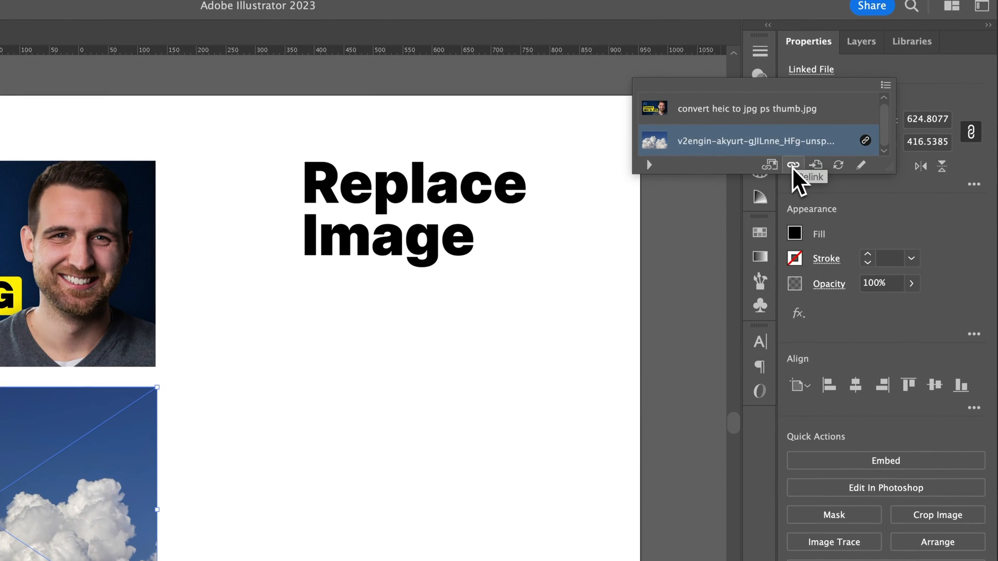
# Relink the cloud photo to matthew-smith-Rfflri94rs8-unsplash.jpg, the forest moss photo in Downloads.
pyautogui.click(793, 166)
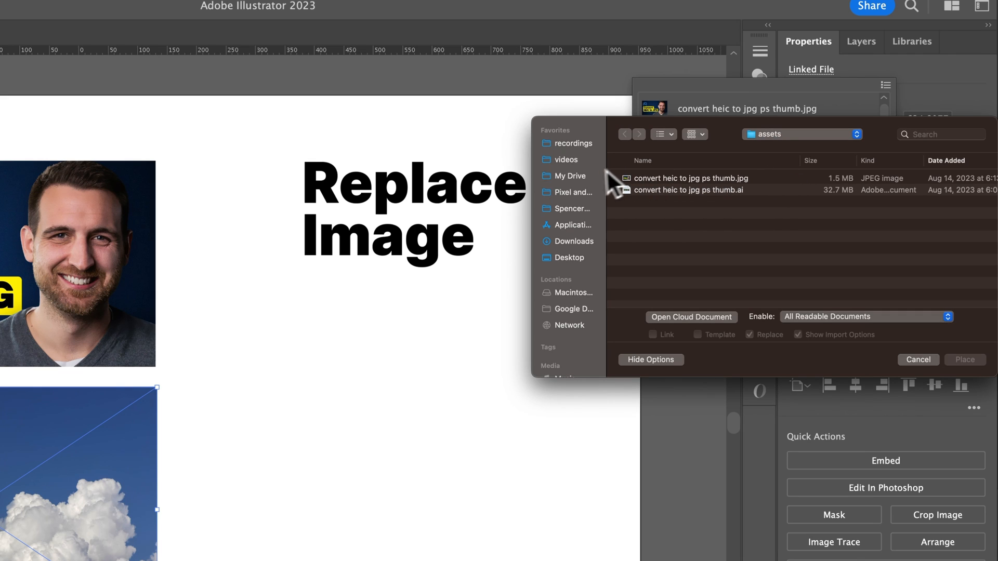
pyautogui.click(574, 240)
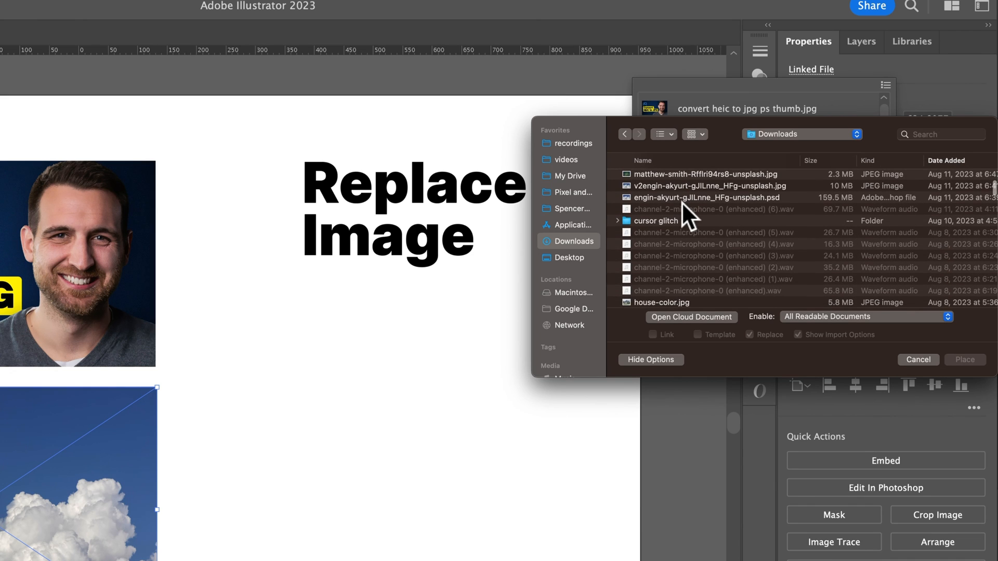
pyautogui.click(700, 174)
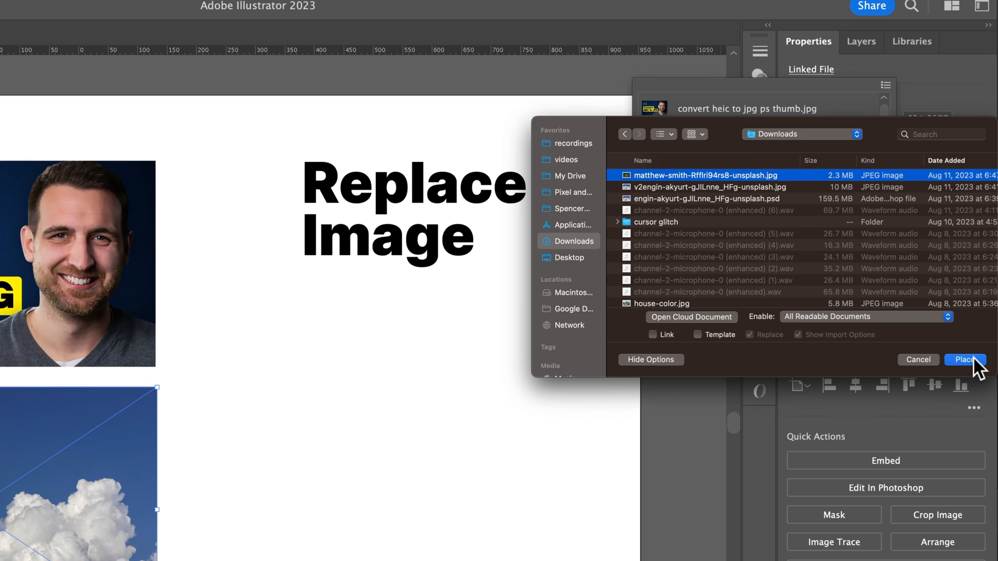
pyautogui.click(965, 360)
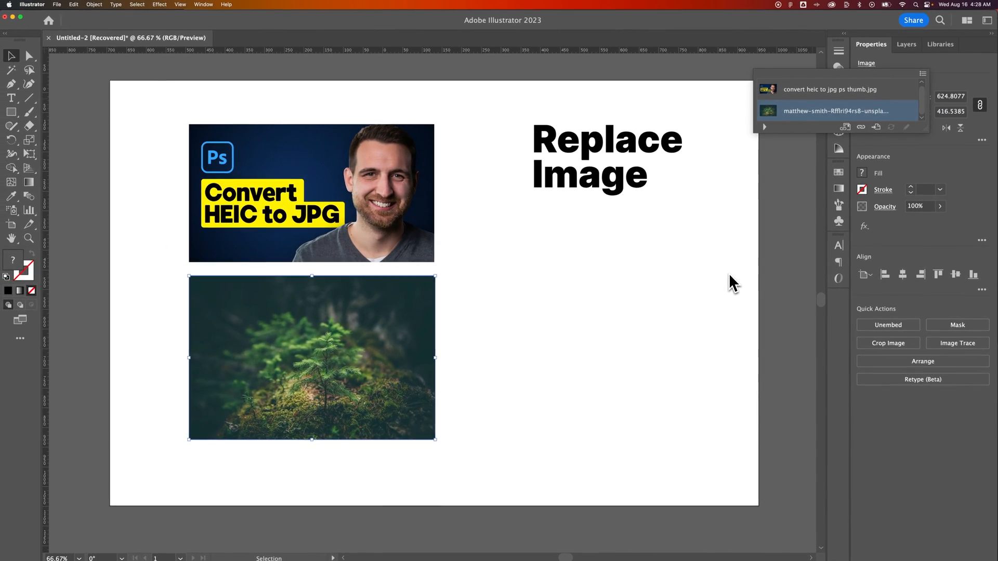
pyautogui.click(836, 110)
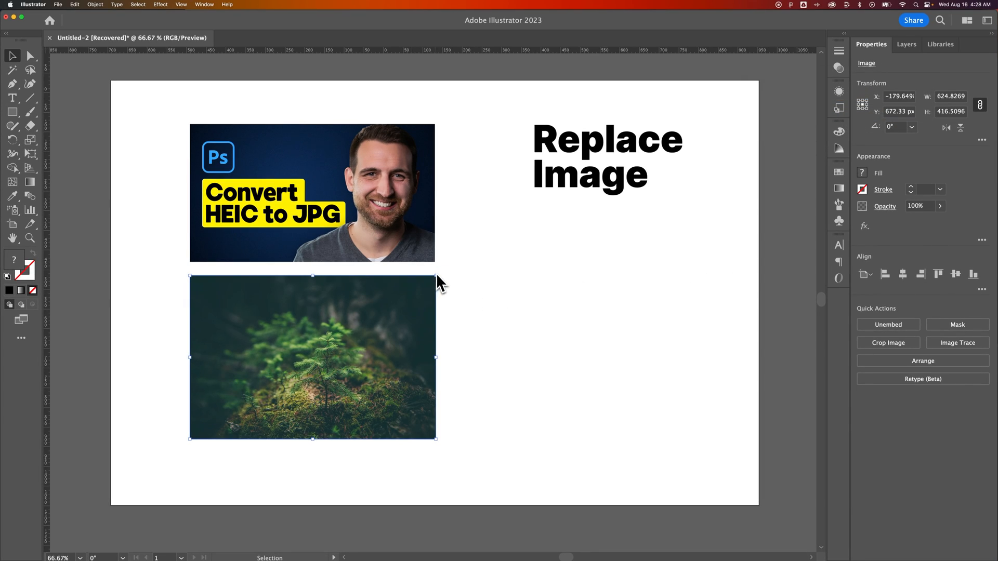
pyautogui.moveTo(417, 254)
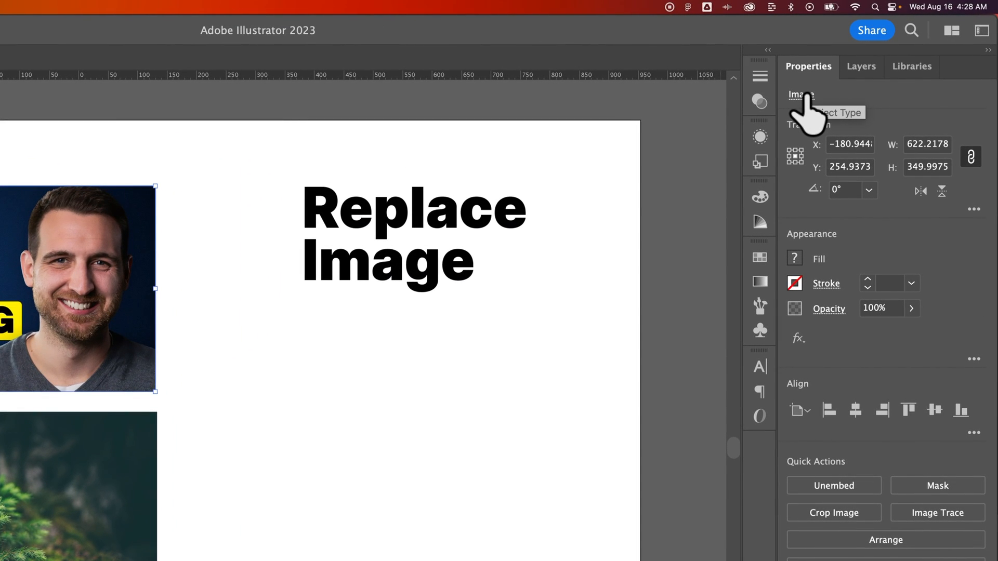
pyautogui.click(800, 95)
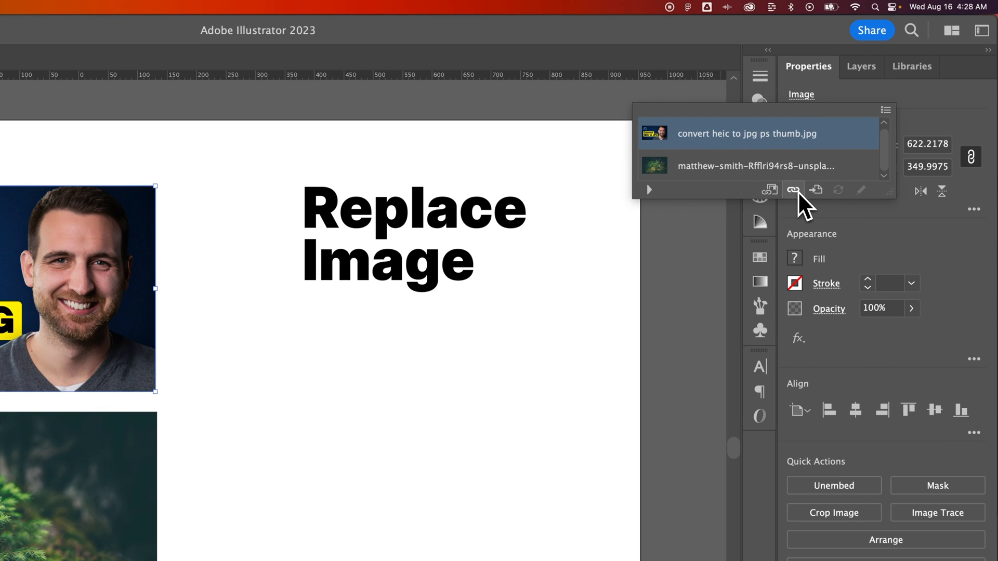